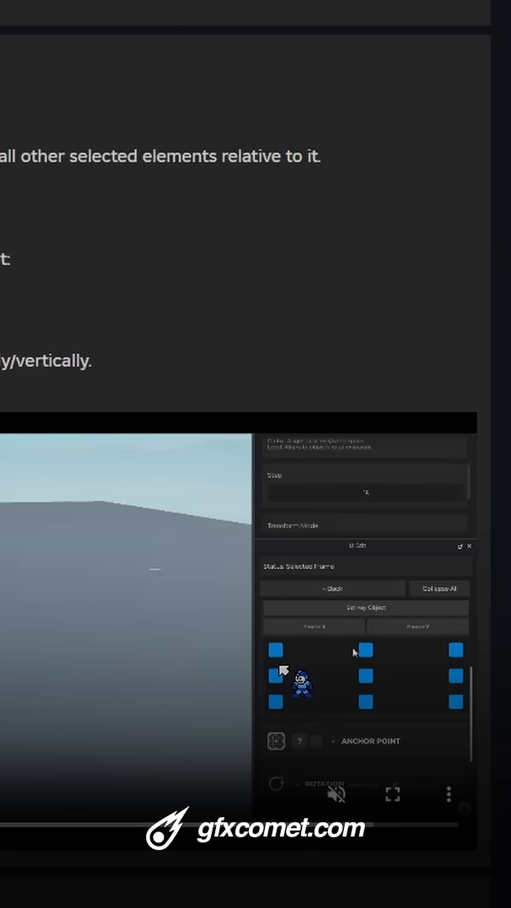
Freeze the selected frame's X position so the Freeze X button reads X Frozen.
left_click(313, 626)
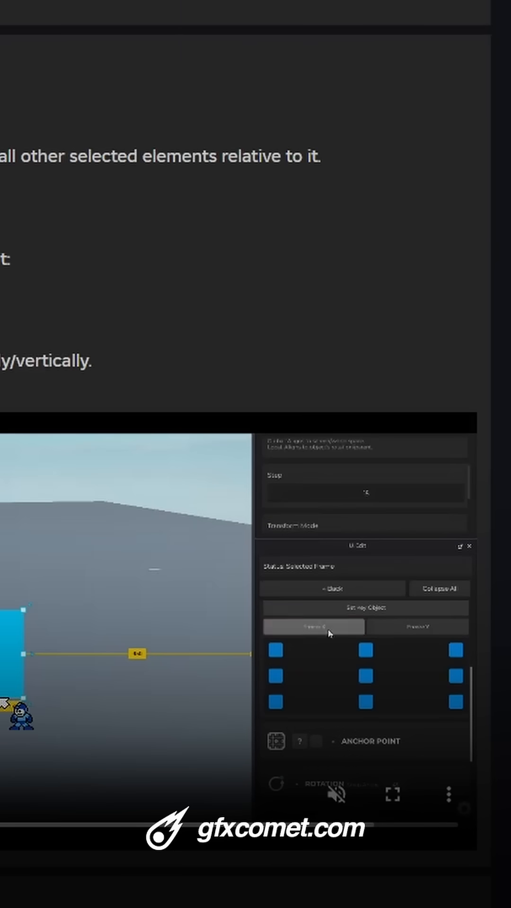
left_click(312, 626)
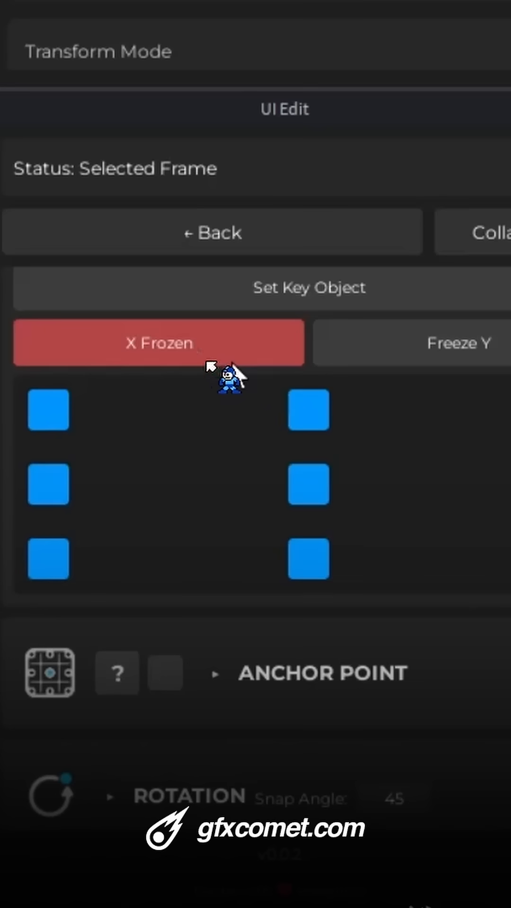
mouse_move(452, 371)
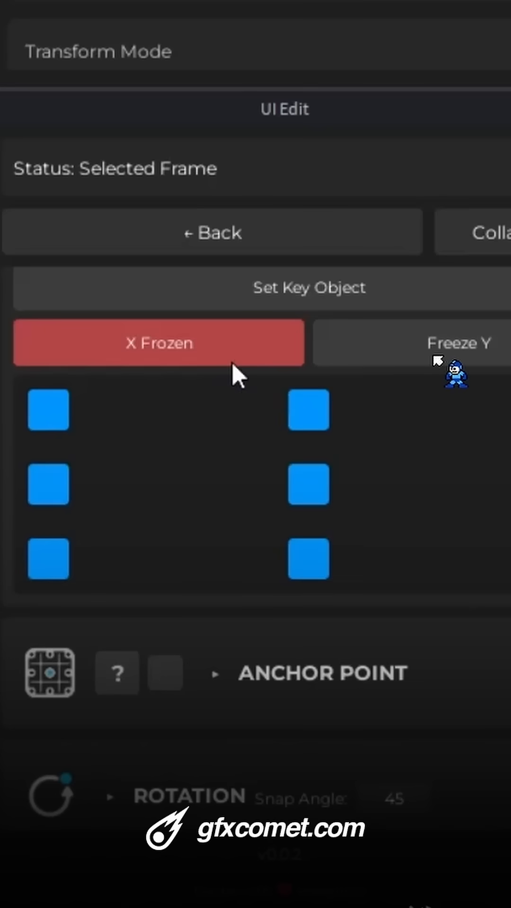